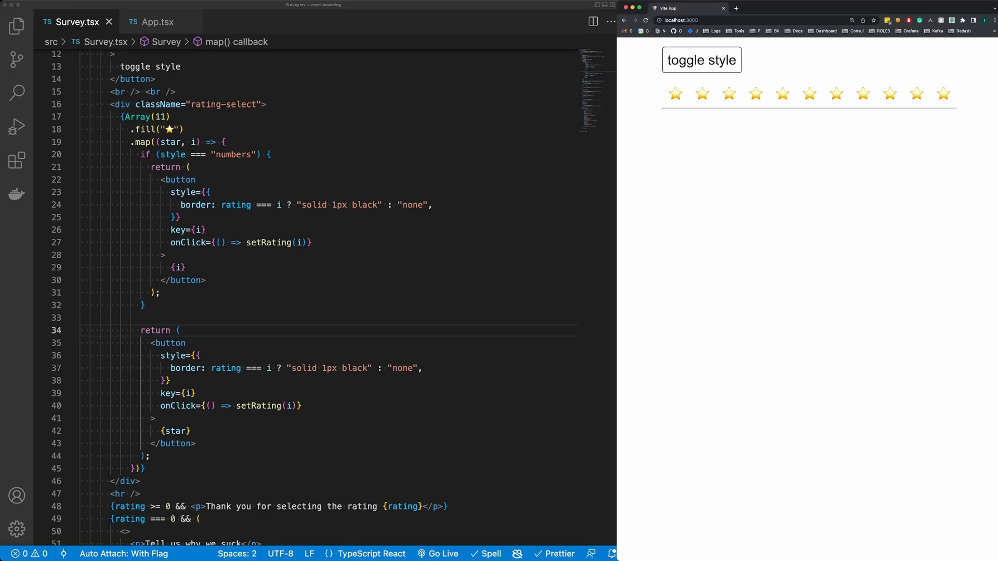
- Test star ratings 4, 0, 1, 5 and 10 in the survey preview, then return to the editor
{"action": "left_click", "coordinate": [782, 94]}
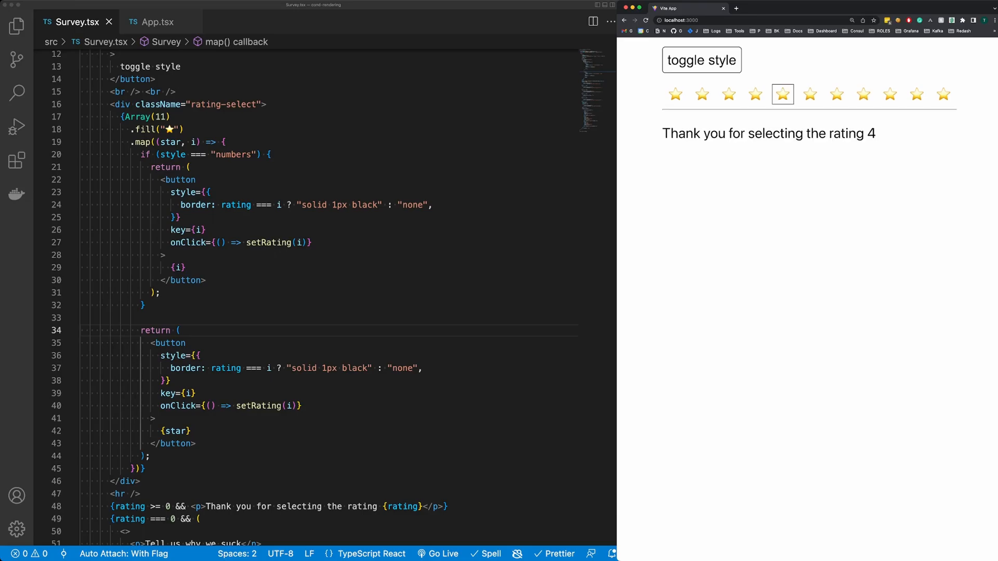
{"action": "left_click", "coordinate": [675, 94]}
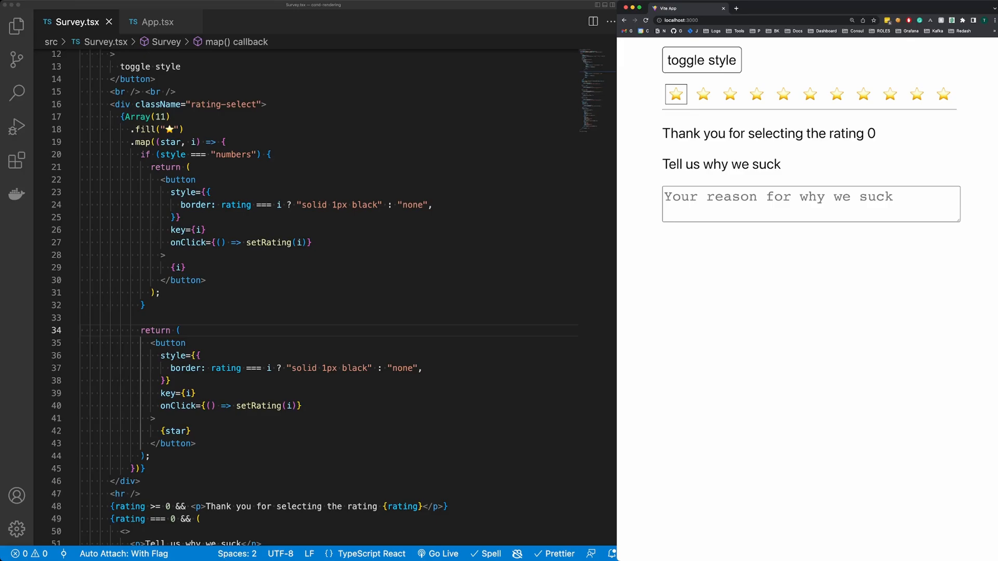
{"action": "left_click", "coordinate": [702, 94]}
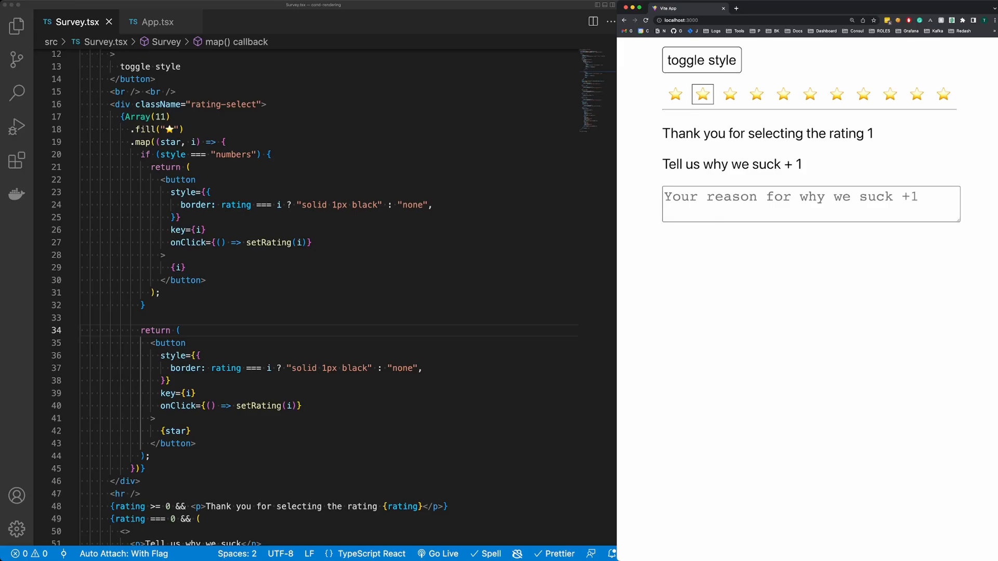
{"action": "left_click", "coordinate": [809, 94]}
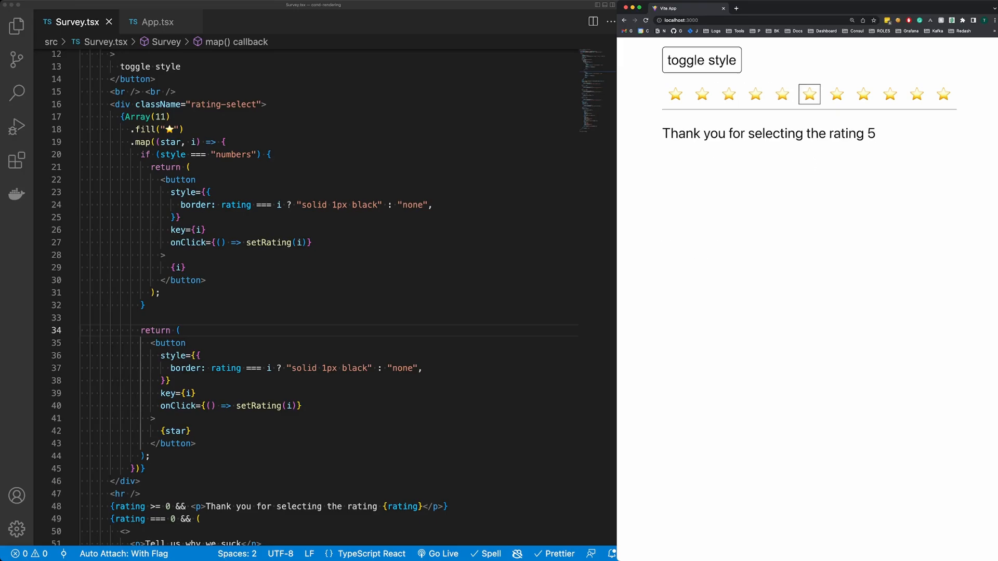
{"action": "left_click", "coordinate": [943, 94]}
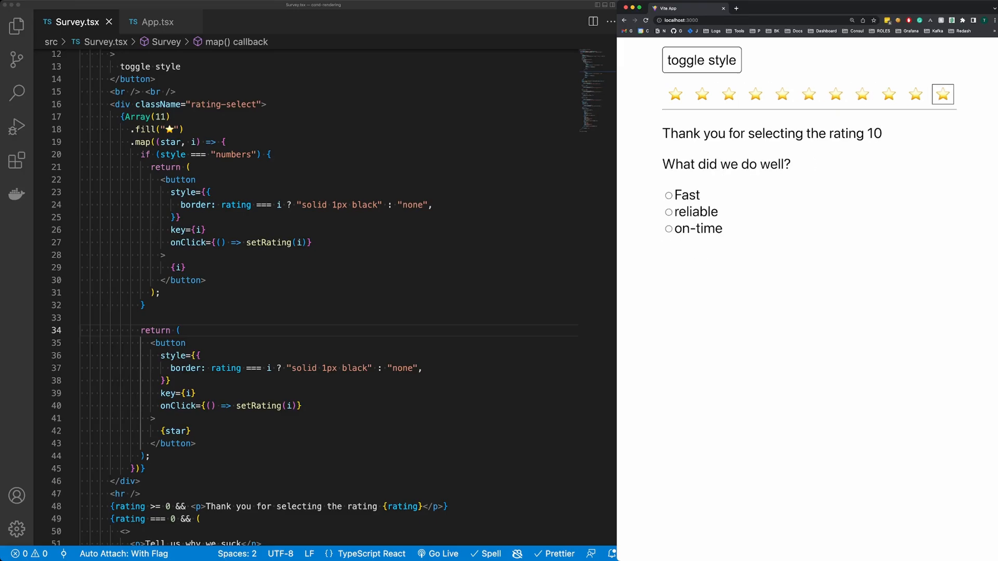
{"action": "left_click", "coordinate": [188, 167]}
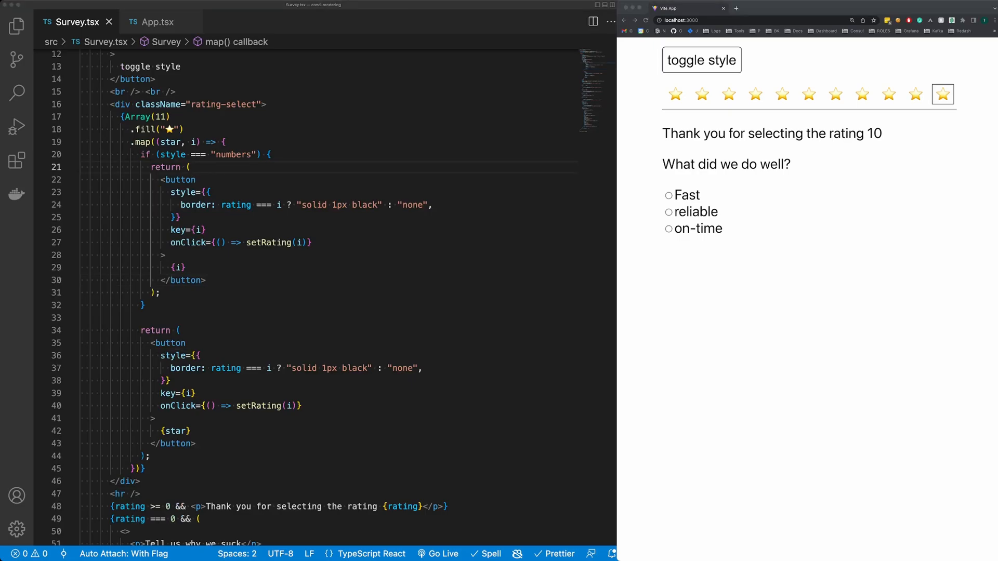
{"action": "left_click_drag", "start_coordinate": [116, 116], "coordinate": [145, 469]}
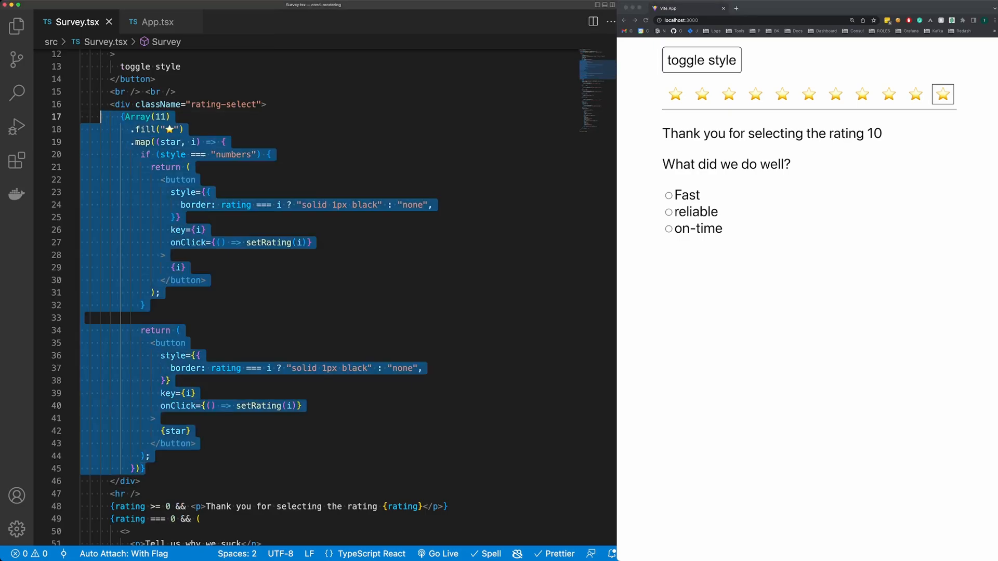
{"action": "scroll", "scroll_direction": "down", "scroll_amount": 3}
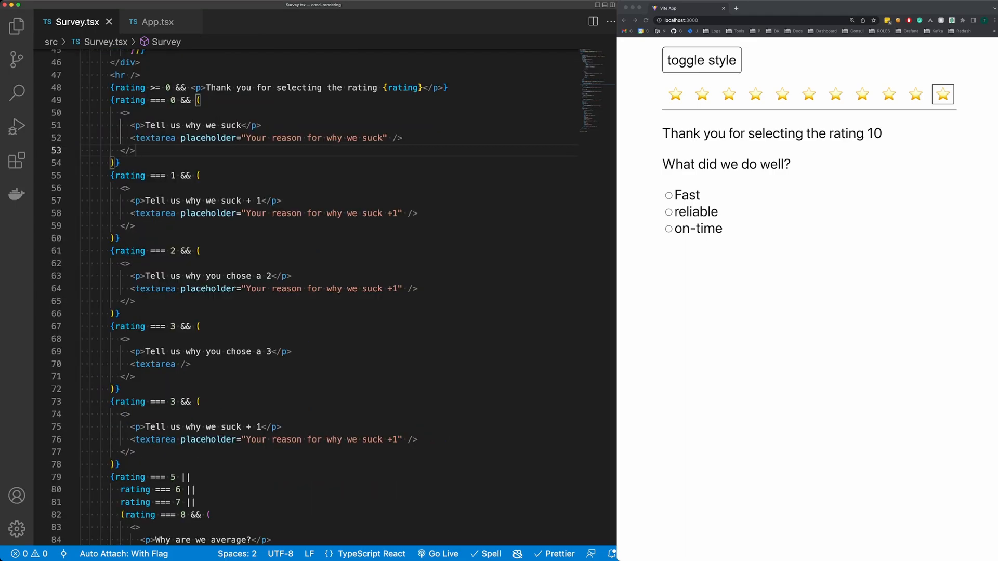
{"action": "left_click_drag", "start_coordinate": [111, 100], "coordinate": [121, 162]}
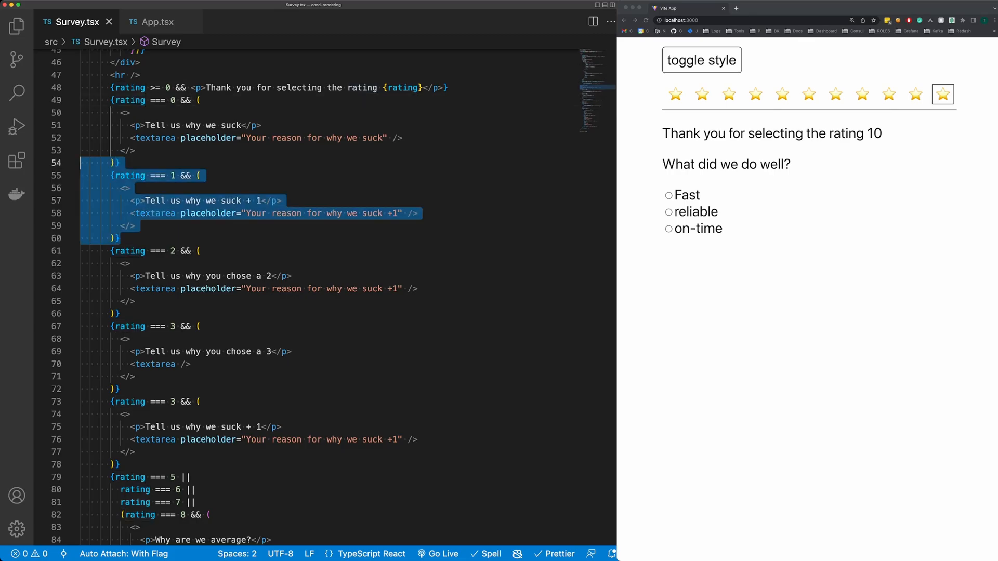
{"action": "scroll", "scroll_direction": "down", "scroll_amount": 3}
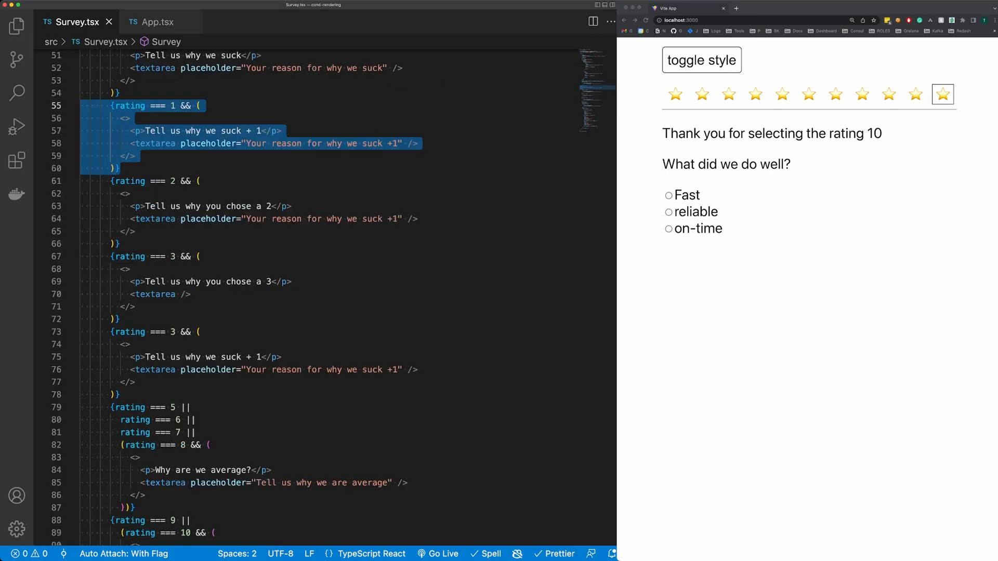
{"action": "scroll", "scroll_direction": "down", "scroll_amount": 3}
{"action": "type", "text": "function Rating(){"}
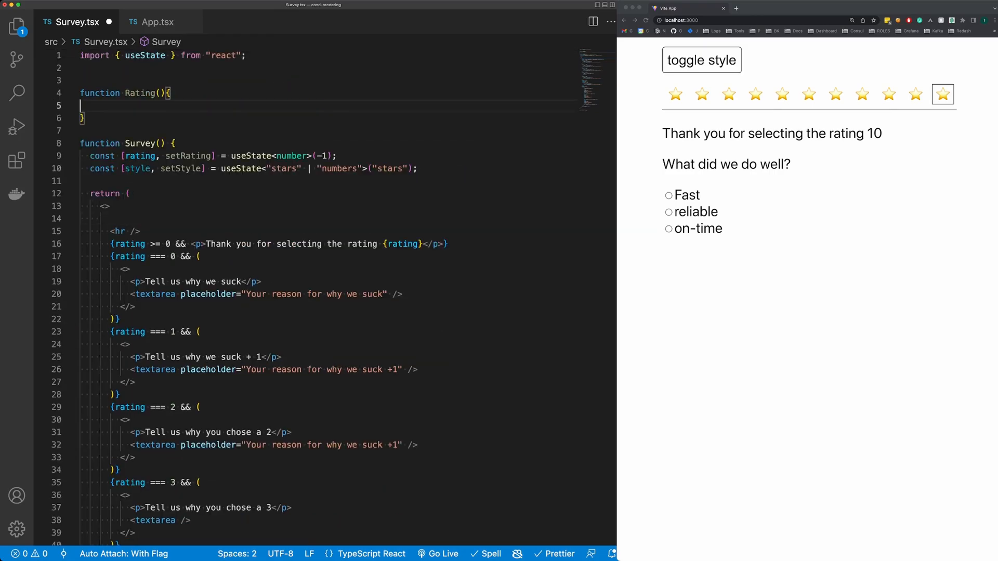
- Create a Rating function holding the star-picker markup, its style useState line, and a <></> wrapper
{"action": "type", "text": "rewt"}
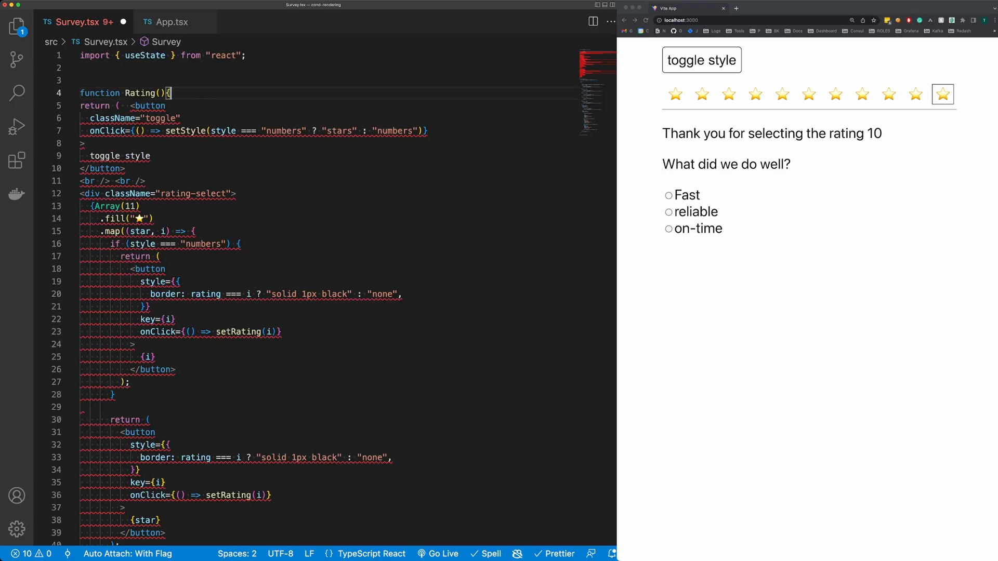
{"action": "type", "text": "const [style, setStyle] = useState<\"stars\" | \"numbers\">(\"stars\");"}
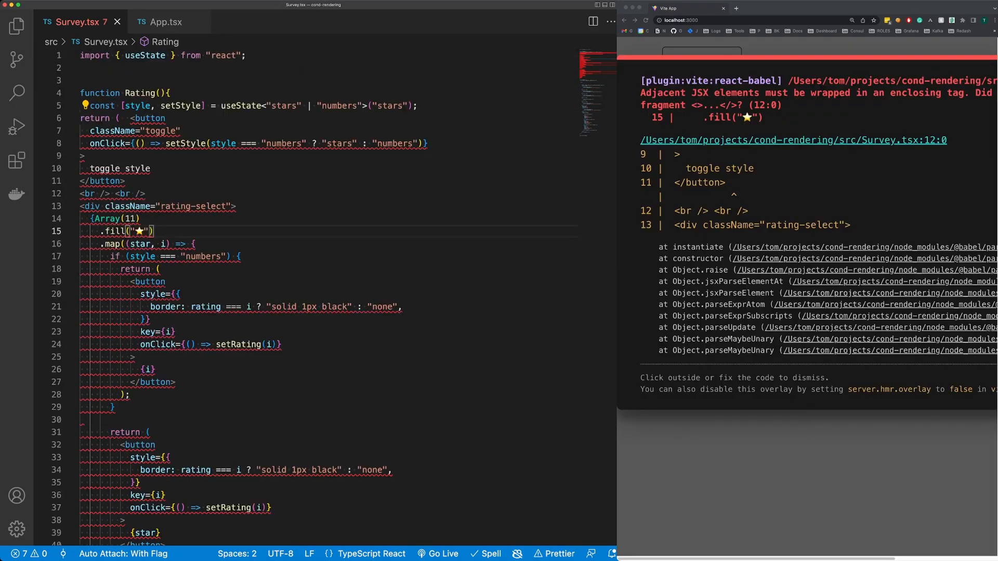
{"action": "type", "text": "<></>"}
{"action": "left_click", "coordinate": [126, 93]}
{"action": "type", "text": "{rating,"}
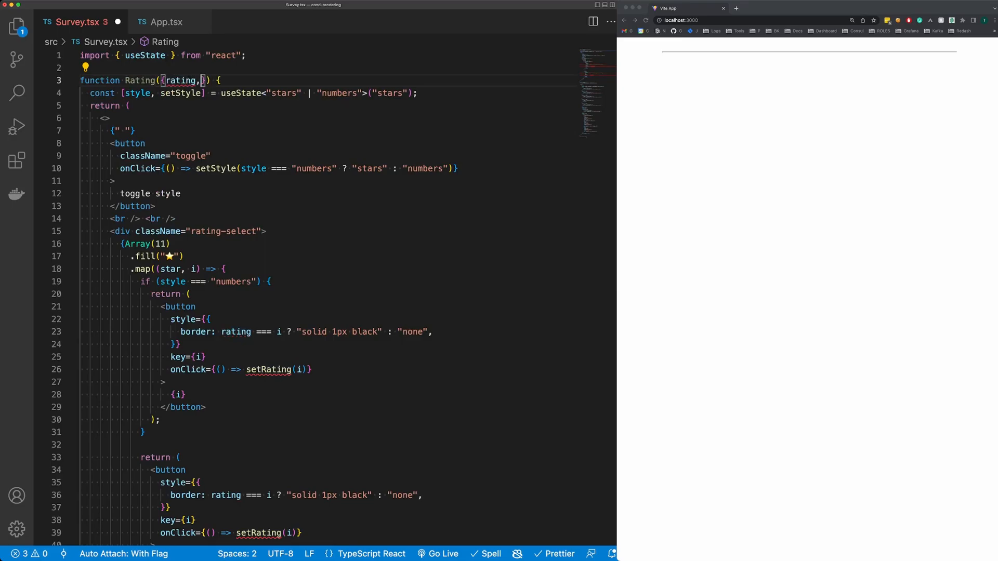
- Pass rating and setRating into Rating, render it in Survey, and test rating 4
{"action": "type", "text": "setRating"}
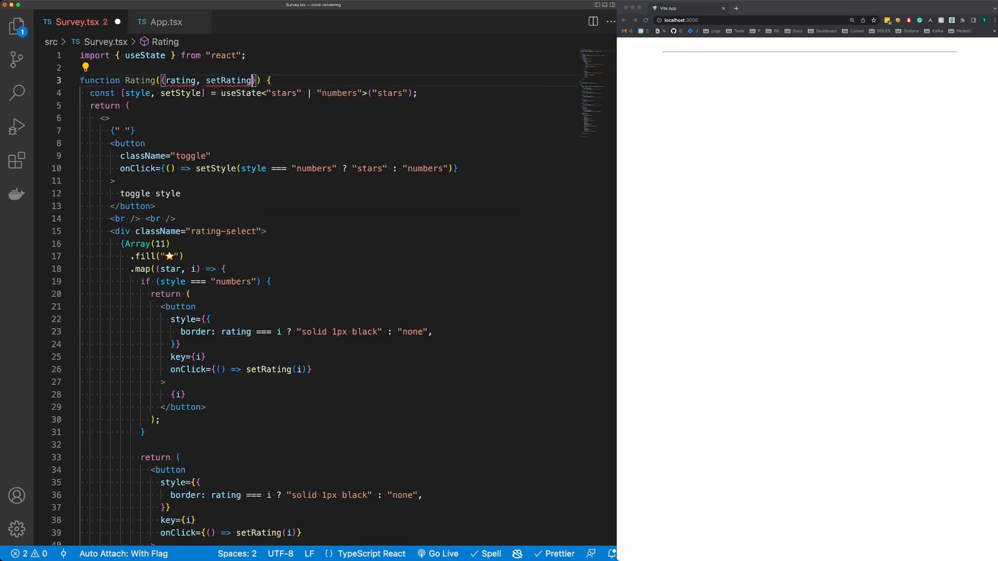
{"action": "scroll", "scroll_direction": "down", "scroll_amount": 3}
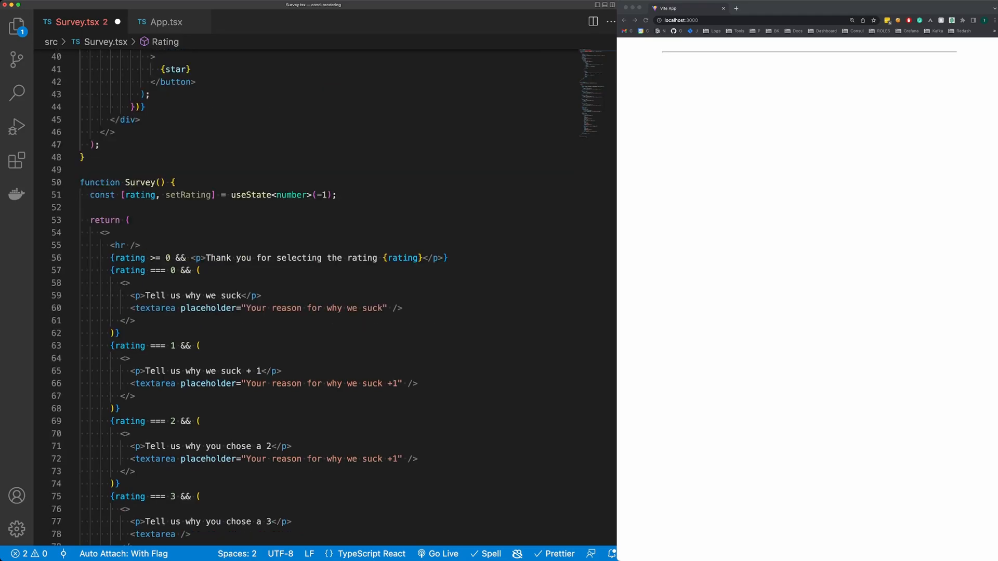
{"action": "type", "text": "<rating />"}
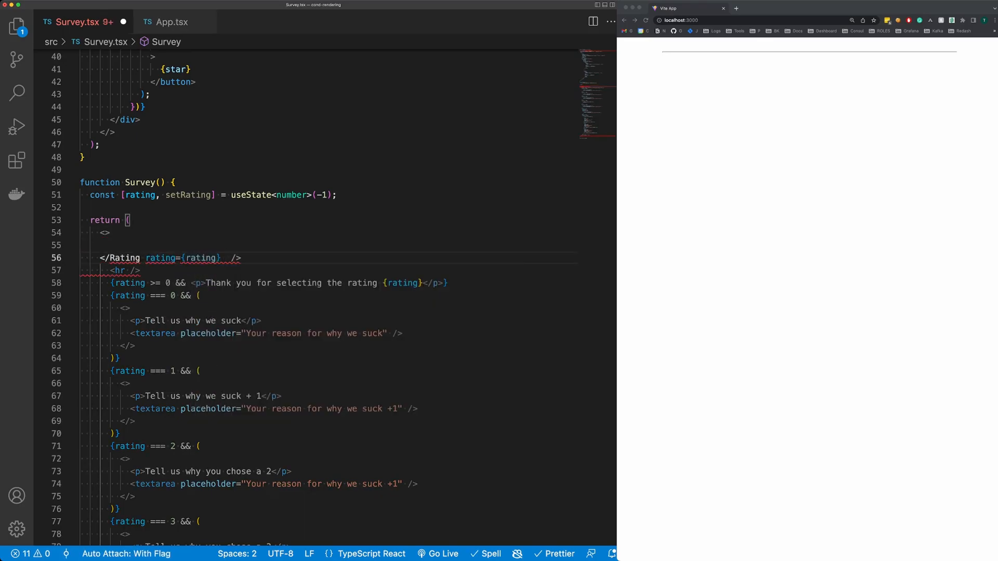
{"action": "type", "text": "setRating={setRating"}
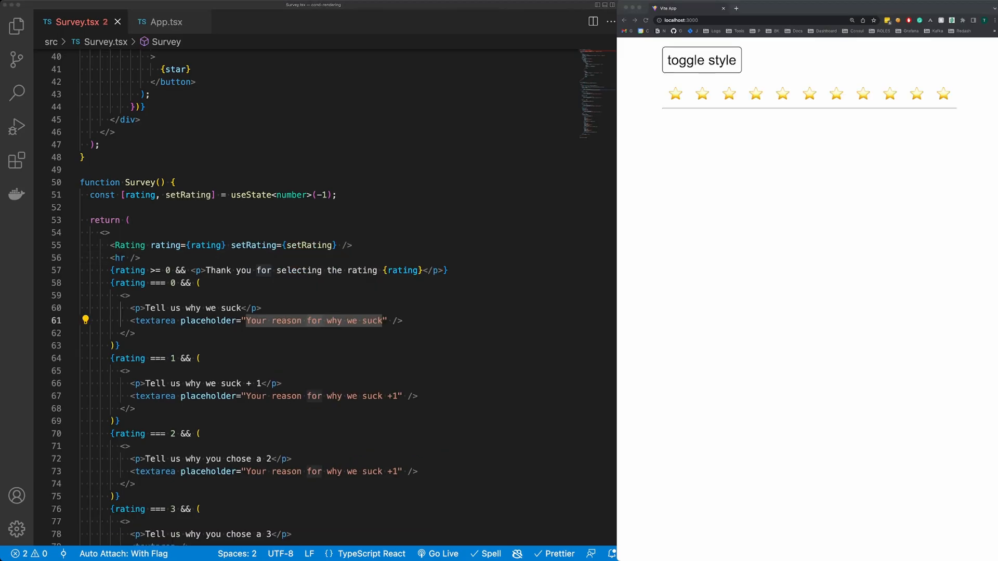
{"action": "left_click", "coordinate": [782, 94]}
{"action": "type", "text": "function"}
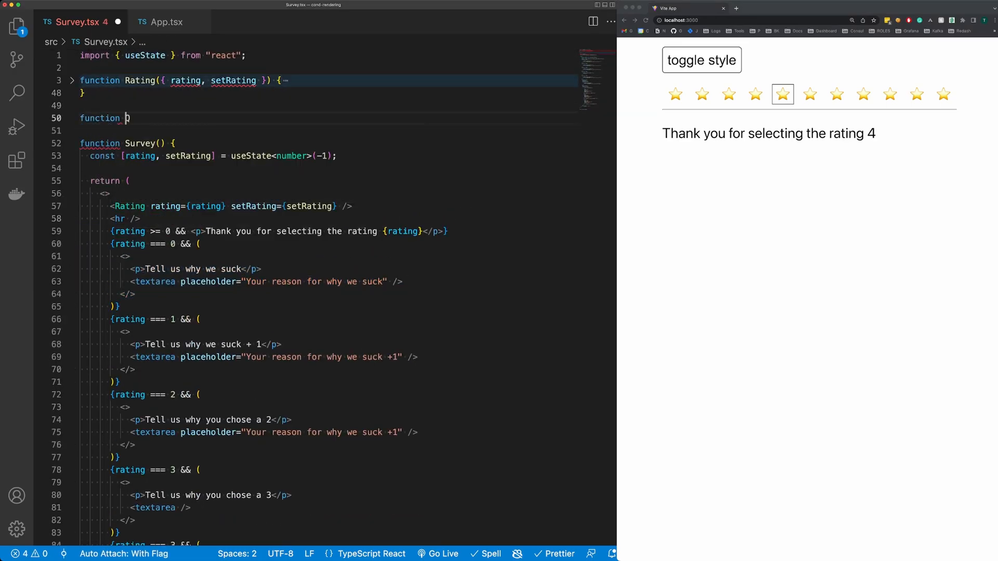
- Add a Question function returning null when rating < 0, rendered in Survey as <Question rating={rating} />
{"action": "type", "text": "Question(){"}
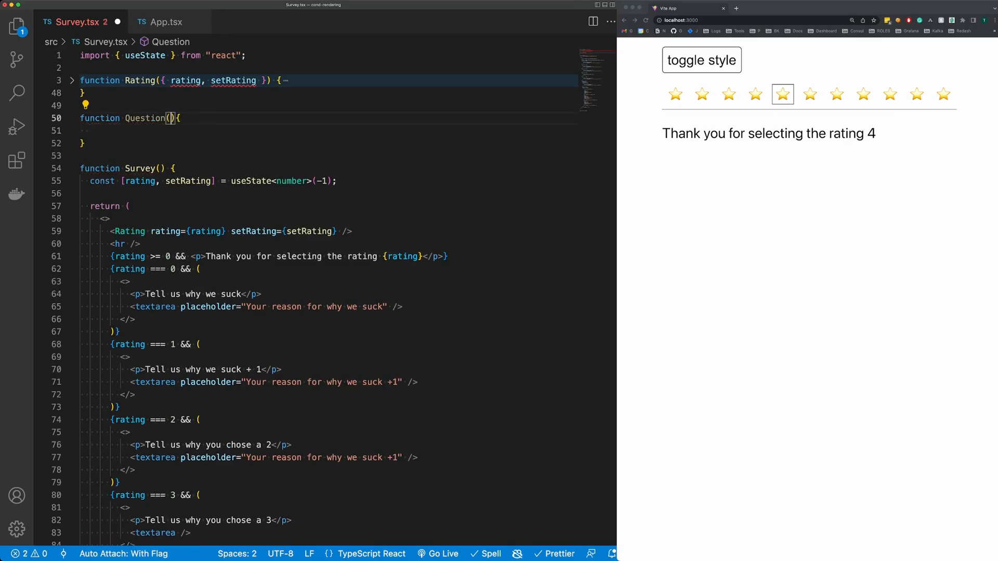
{"action": "type", "text": "rating = -1"}
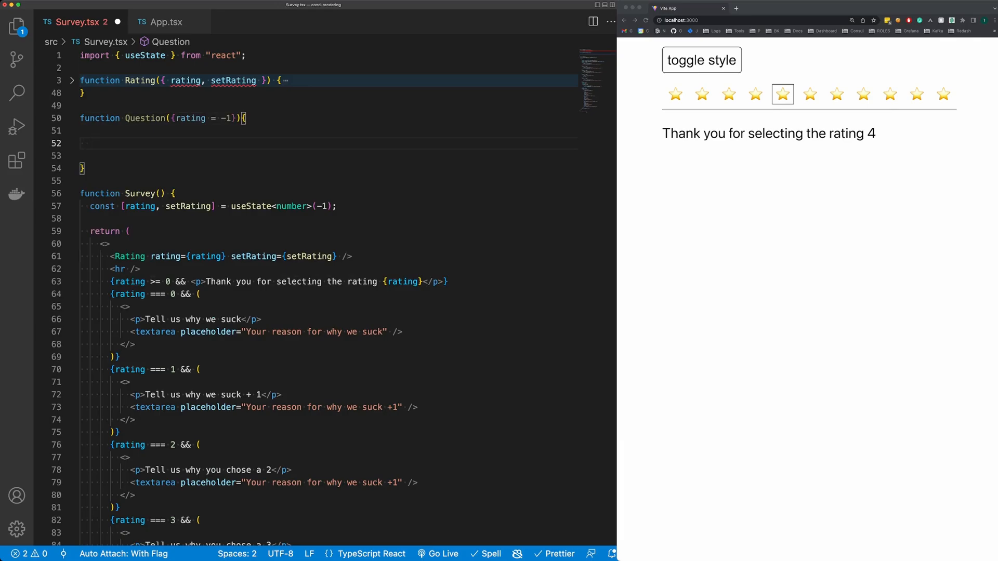
{"action": "type", "text": "if(rat"}
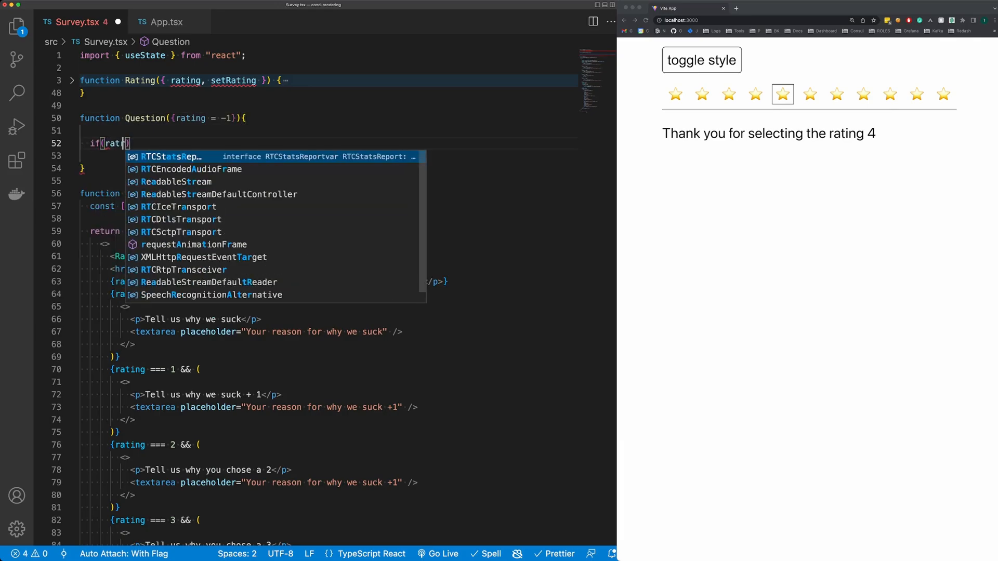
{"action": "key", "text": "Escape"}
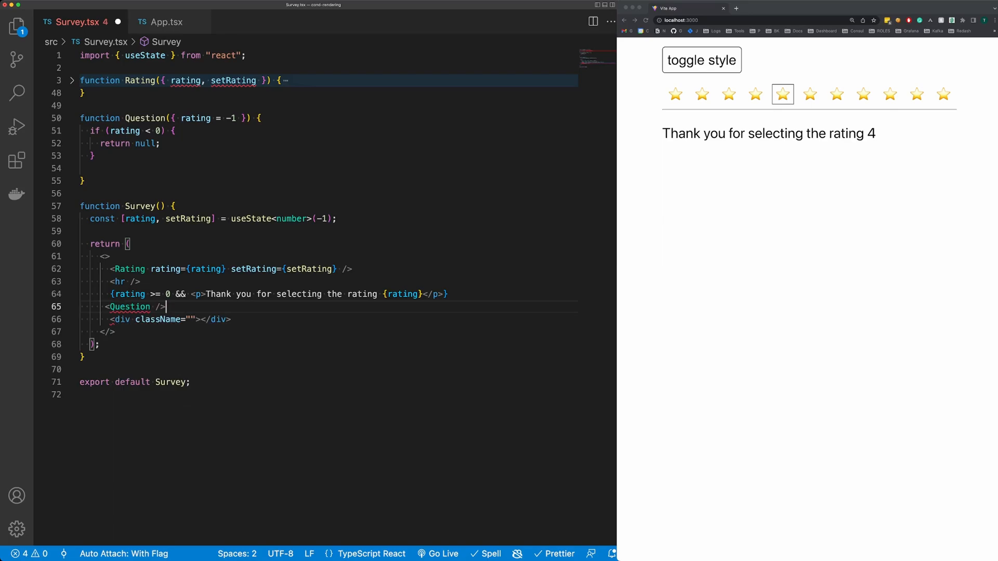
{"action": "type", "text": "rating={"}
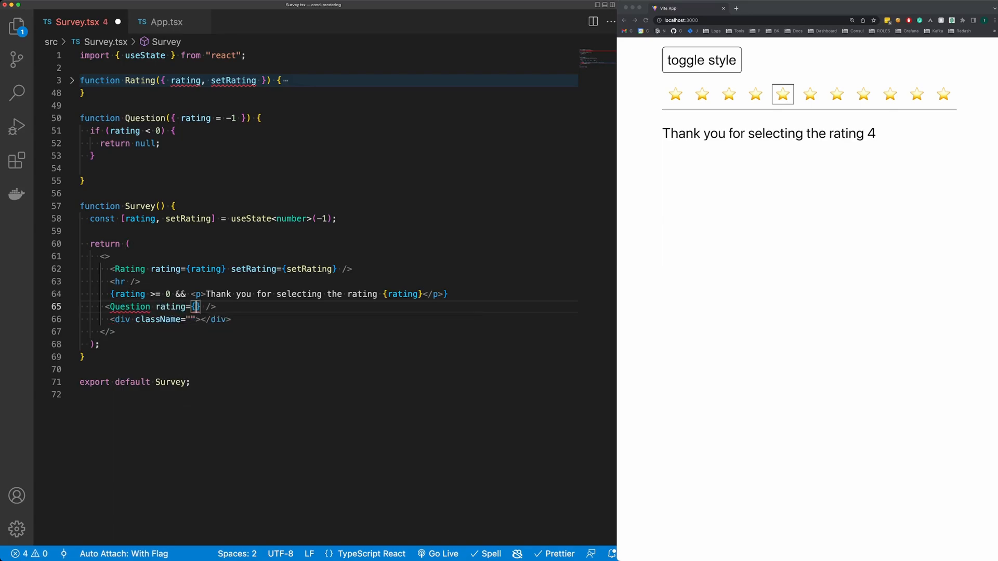
{"action": "type", "text": "rating"}
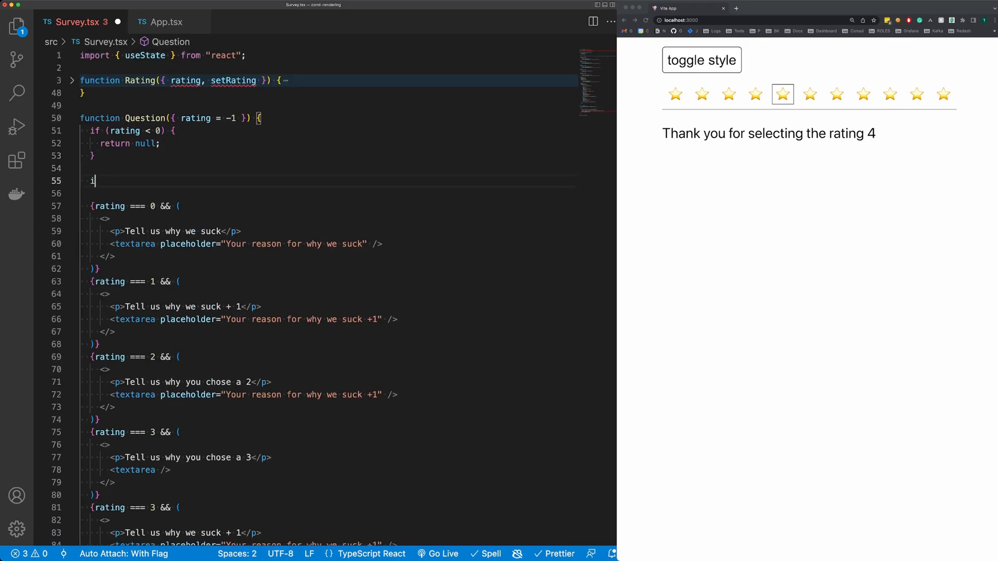
- Convert the rating === 0 and rating === 1 blocks into if statements returning their markup
{"action": "type", "text": "f(rating ="}
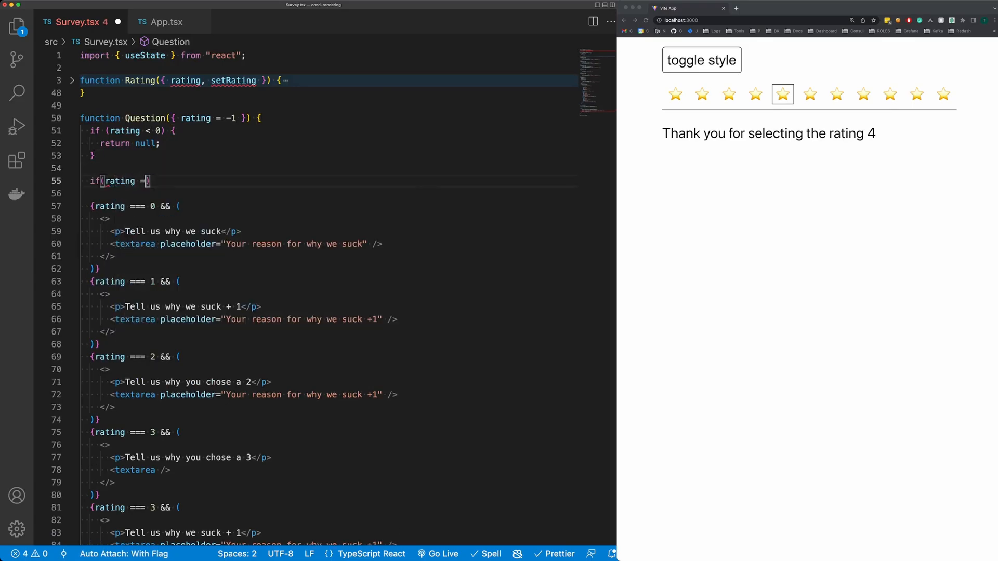
{"action": "type", "text": "=== 0){"}
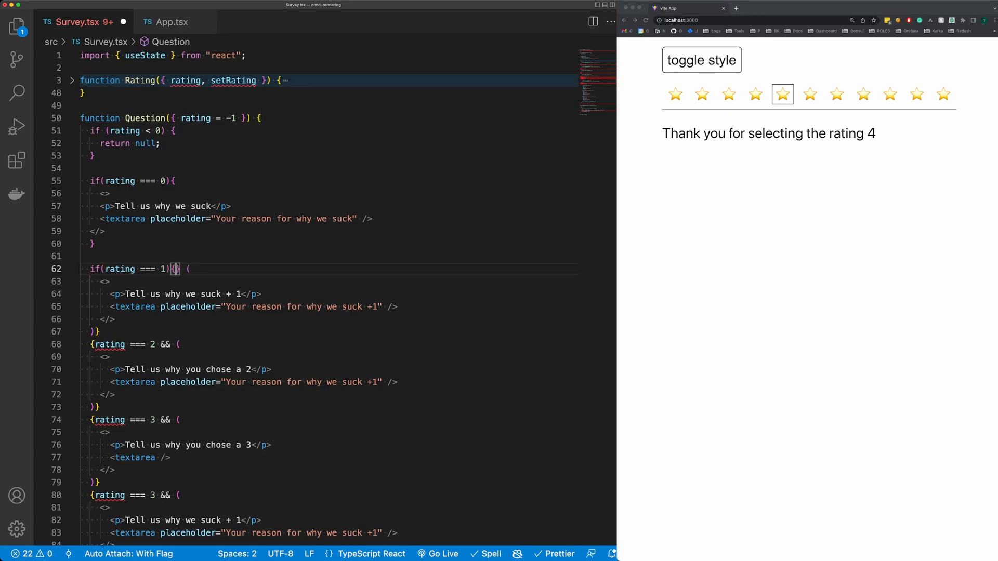
{"action": "type", "text": "return ("}
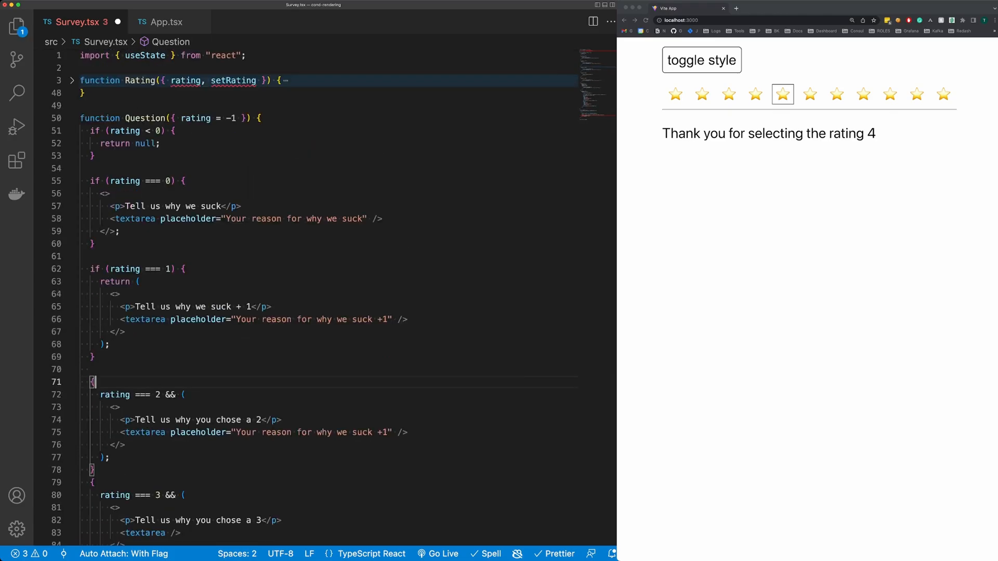
{"action": "scroll", "scroll_direction": "down", "scroll_amount": 3}
{"action": "type", "text": "<div className=\"\"></div>"}
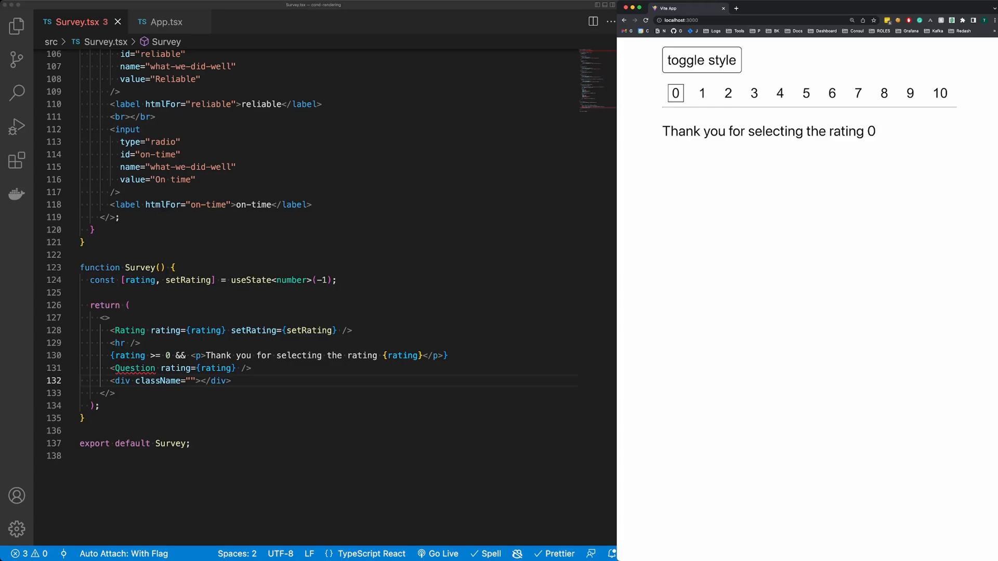
- Pick rating 5 in the browser to confirm 'Why are we average?' appears
{"action": "left_click", "coordinate": [805, 93]}
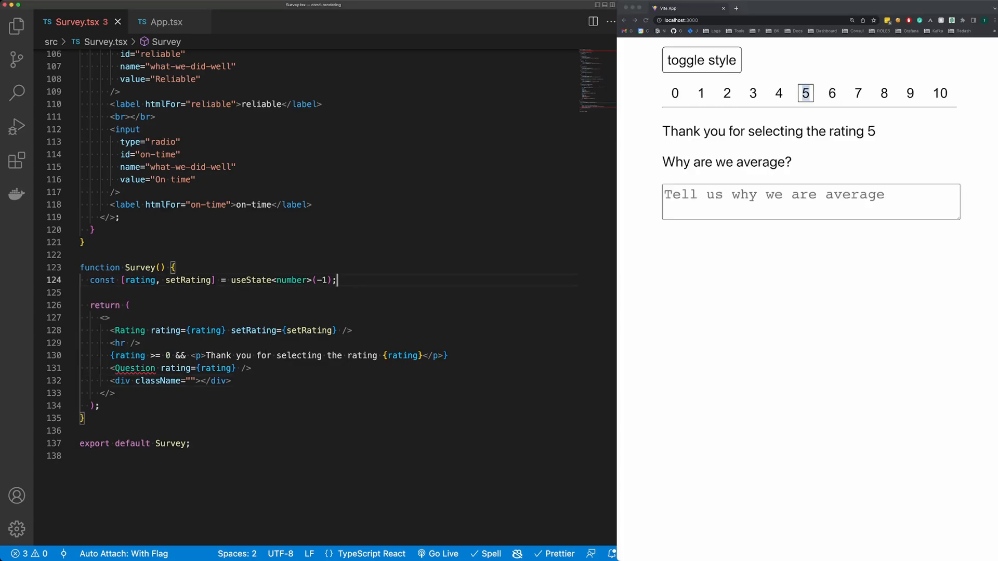